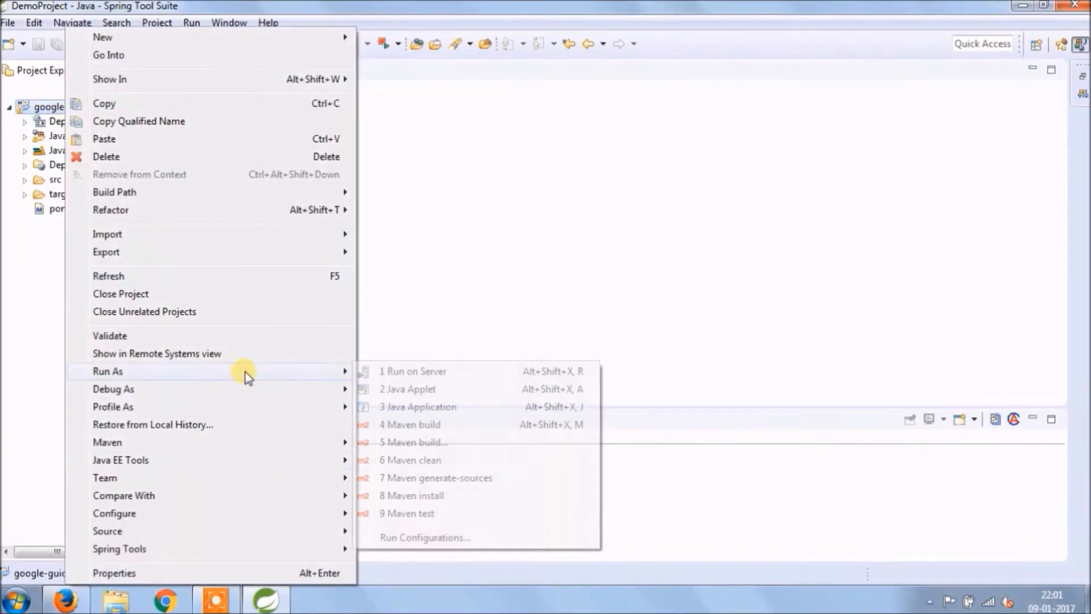
- Run the google-guice-web project as a Maven build
click(409, 442)
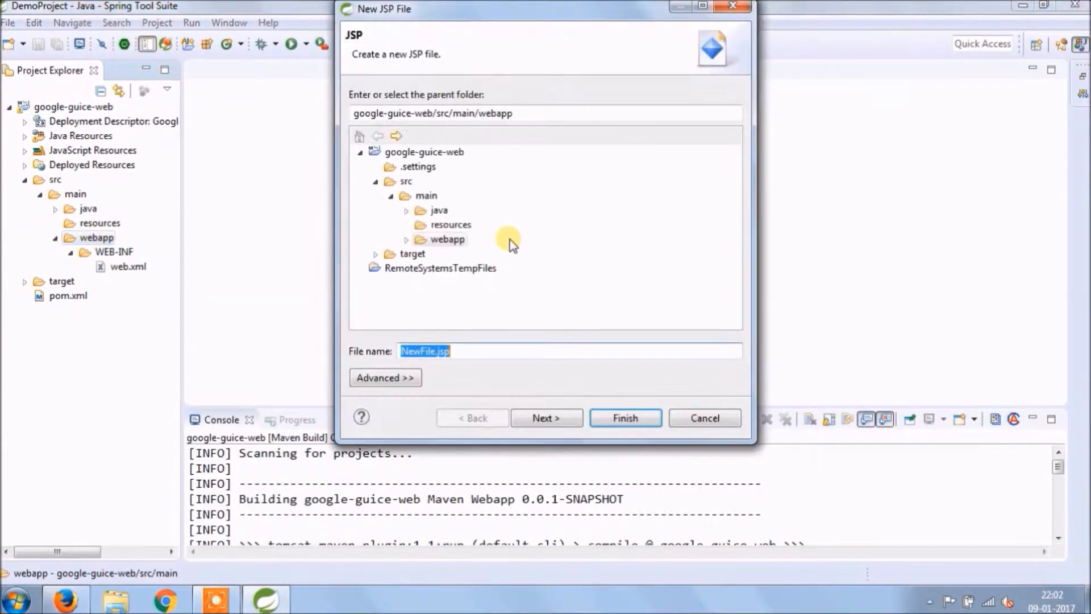
- Create index.jsp titled Google Guice with a Hello Googler body and a link using target="_blank"
click(625, 418)
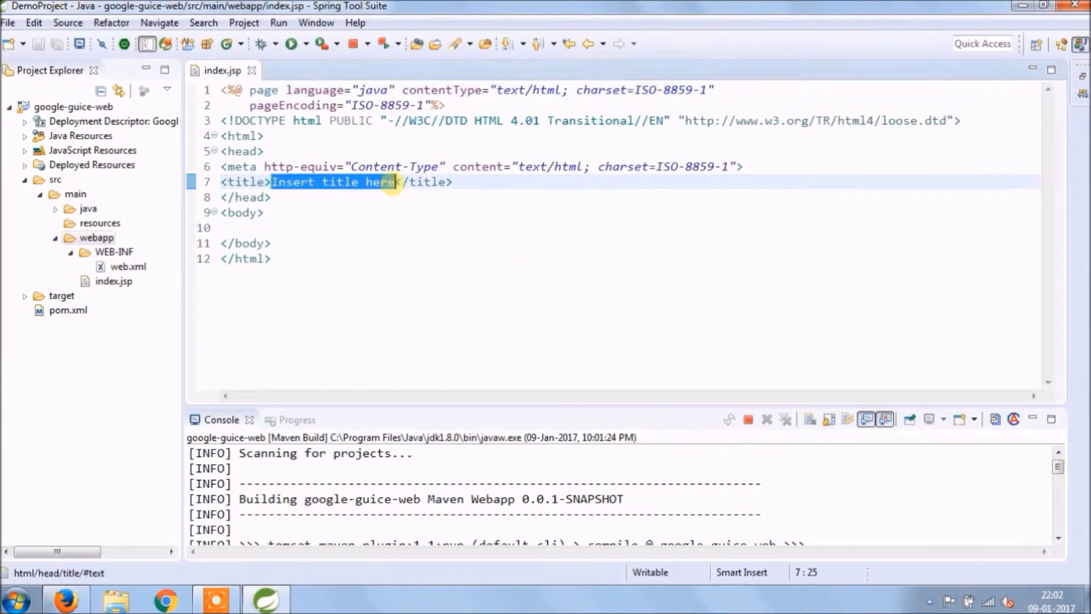
text(Google Guice)
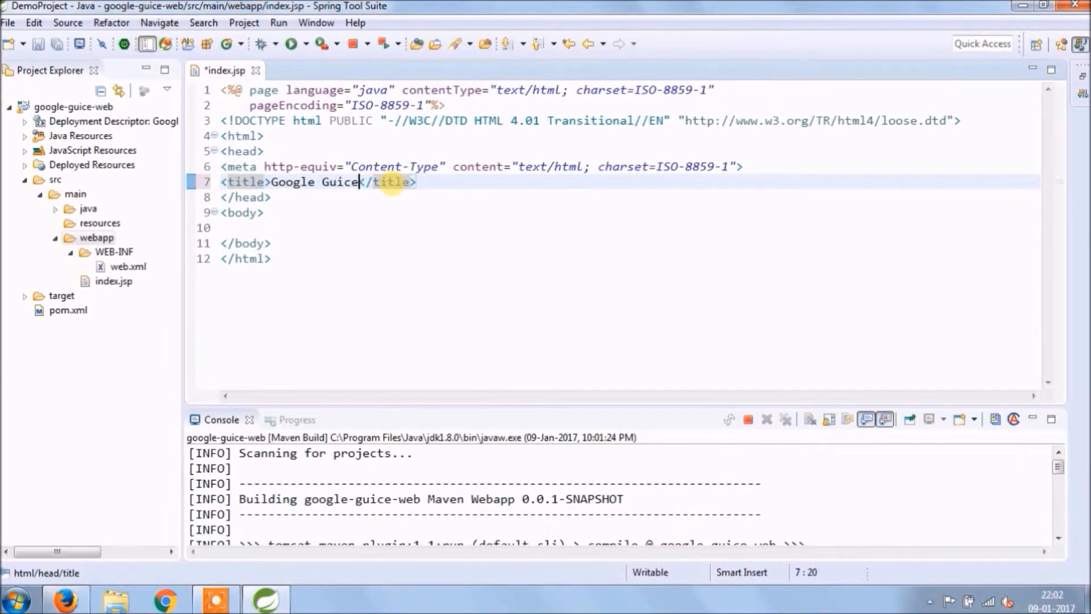
text(Hello Goo)
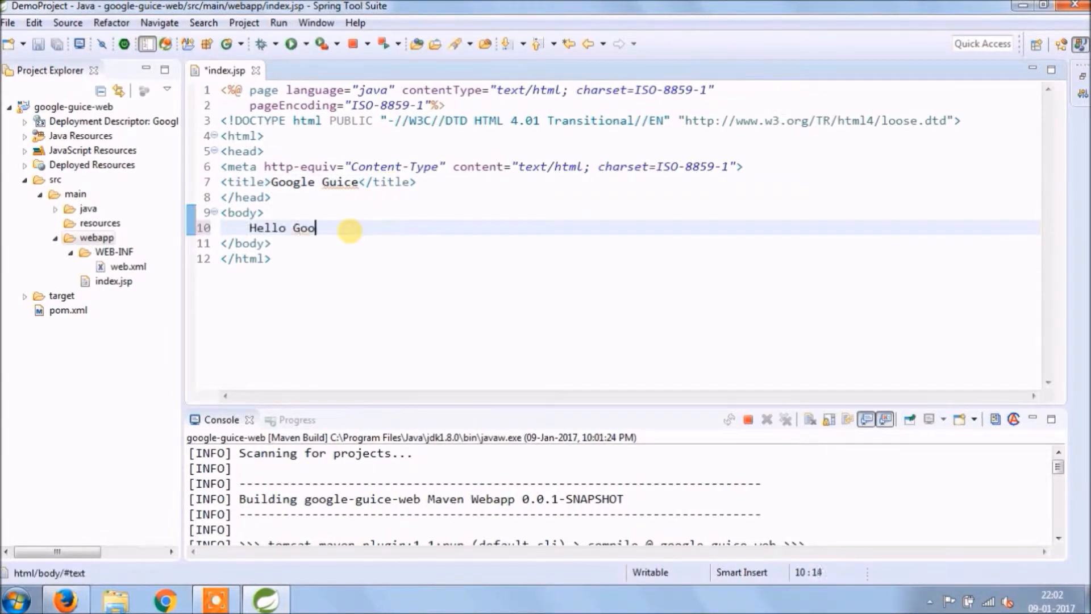
text(gler)
text(<a href=""></a>)
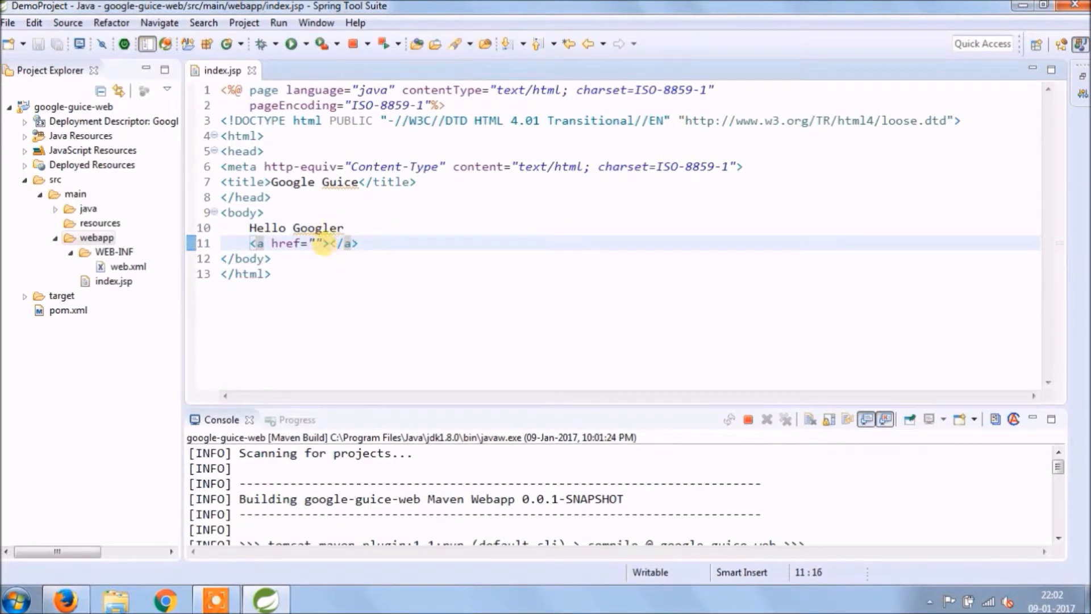
text(target="_blank)
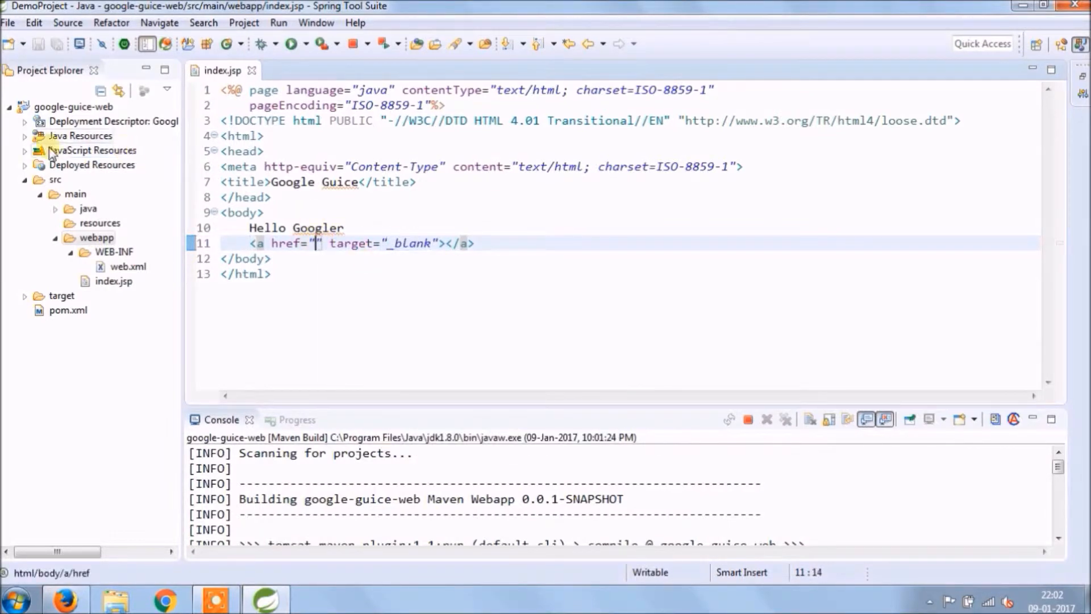
- In GuiceListener, comment out the root mapping and serve GuiceServlet at /GuiceServlet
click(25, 135)
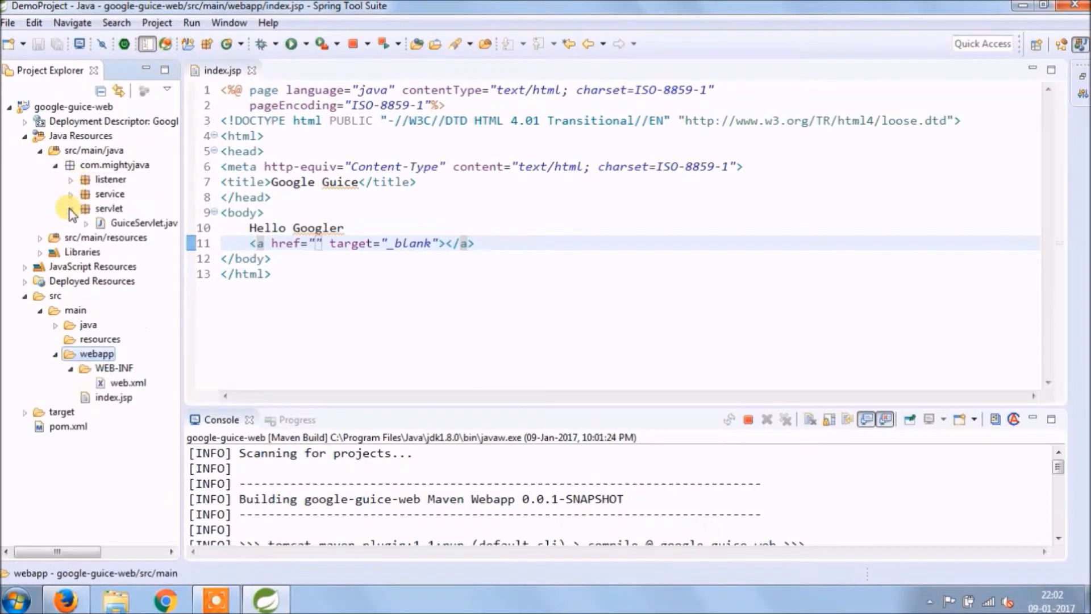
double_click(146, 222)
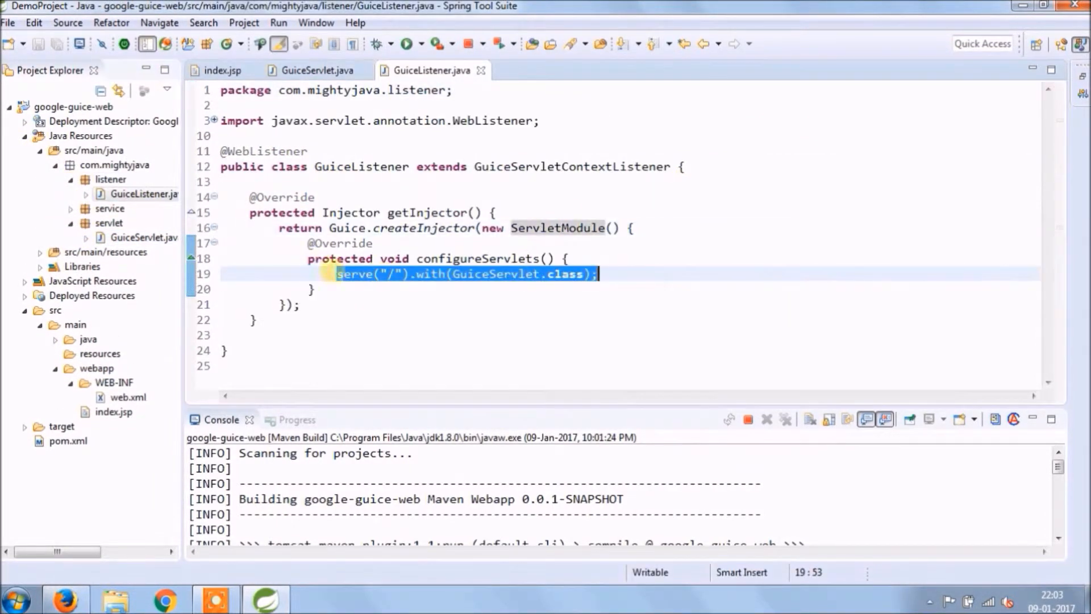
key(Ctrl+/)
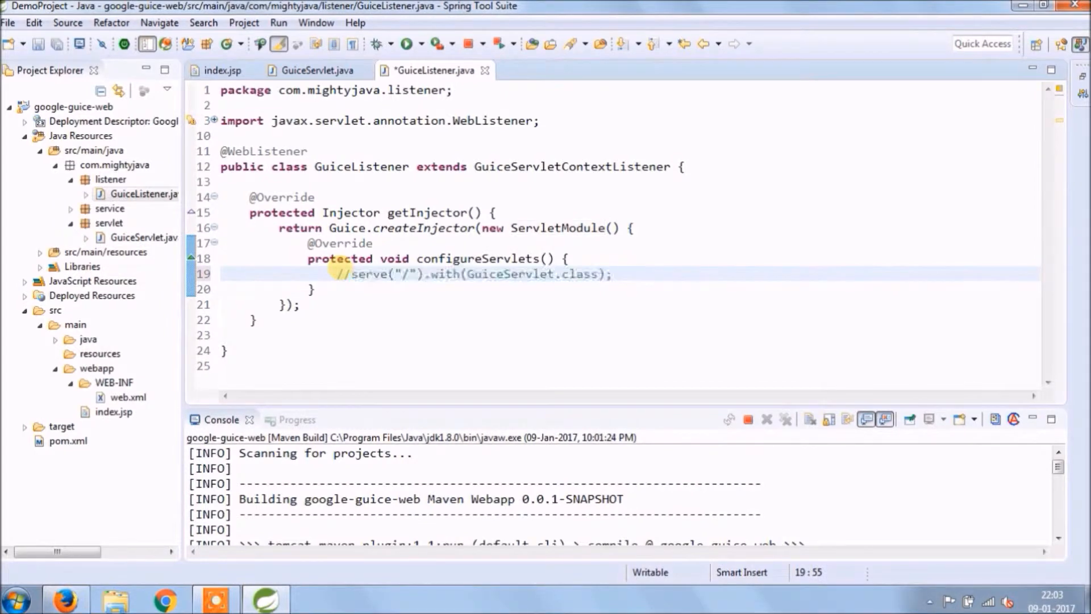
text(serve("/Gui").with(GuiceServlet.class);)
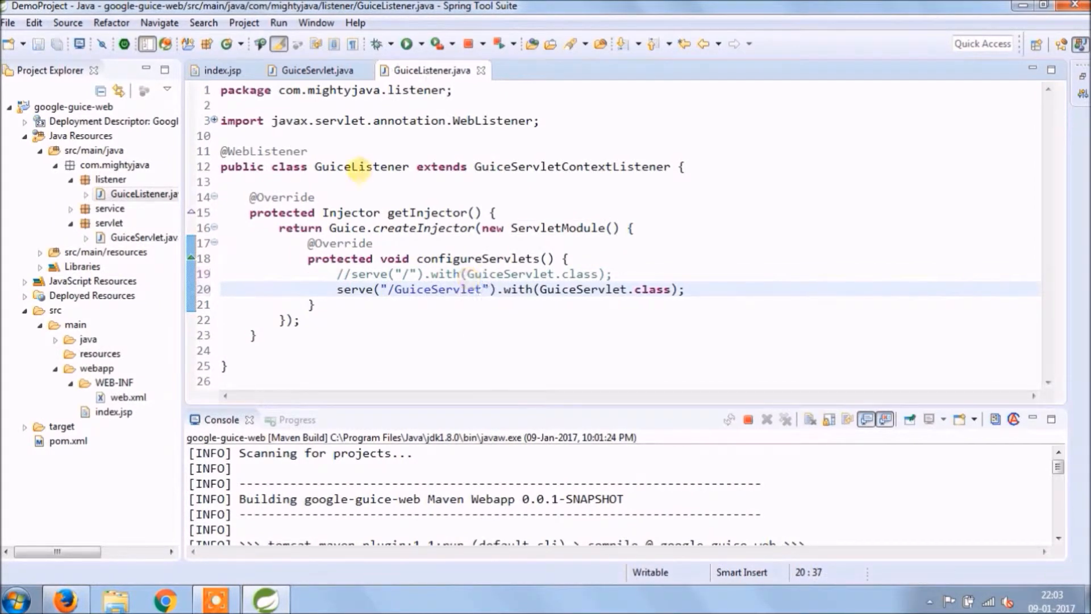
- Set the index.jsp link href to GuiceServlet and add a <br/> after Hello Googler
click(224, 70)
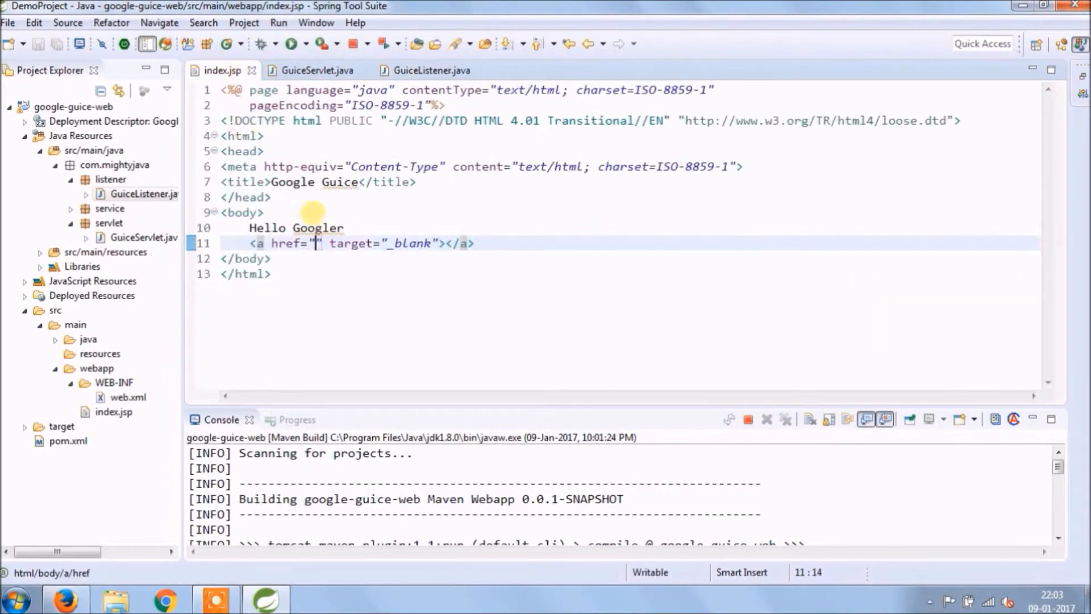
text(GuiceServlet)
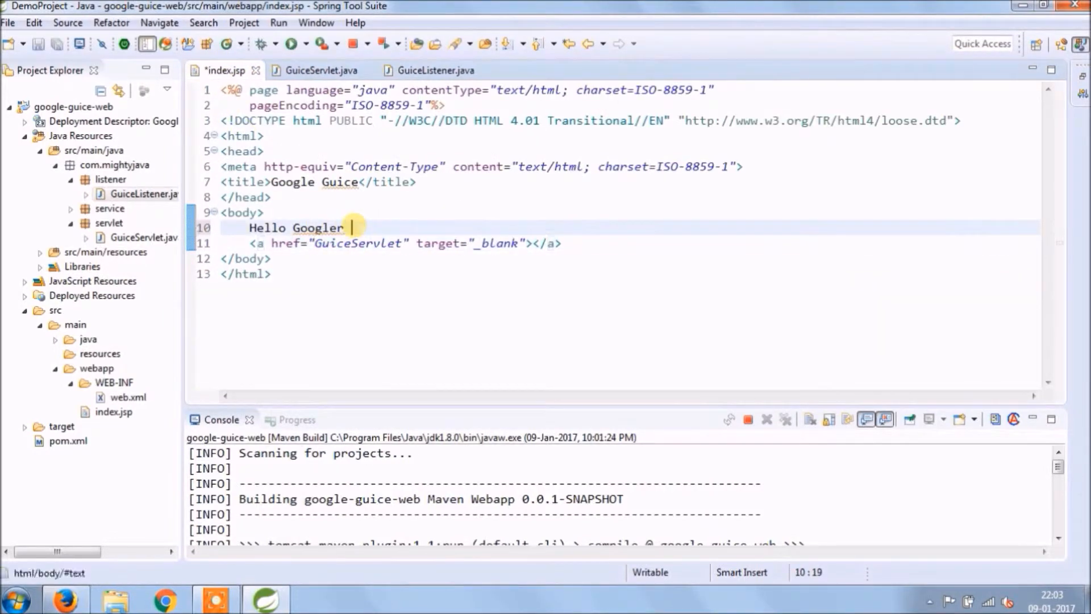
text(<br/>)
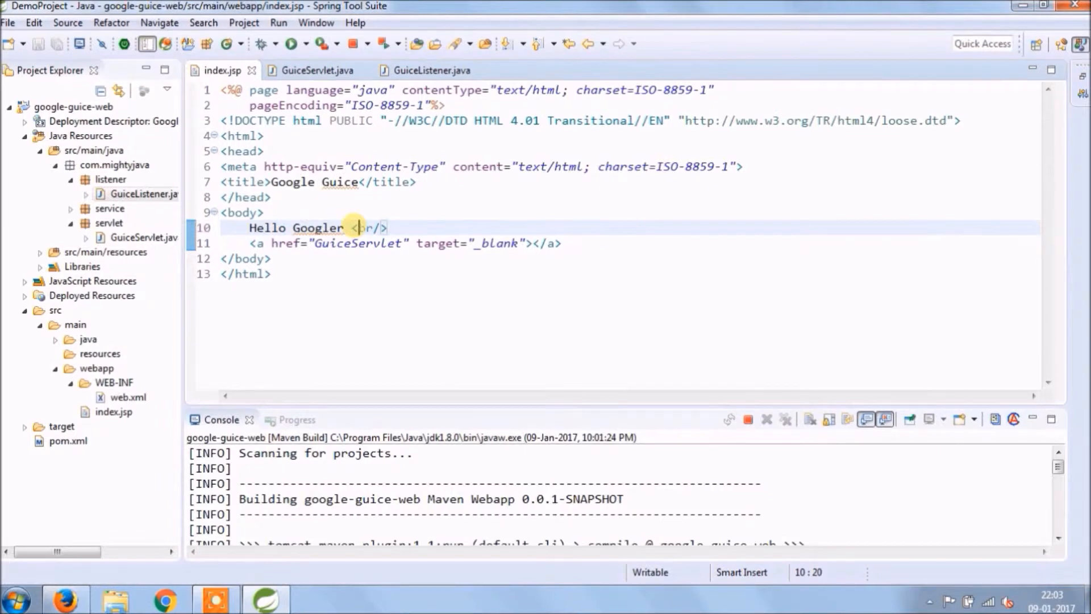
double_click(128, 398)
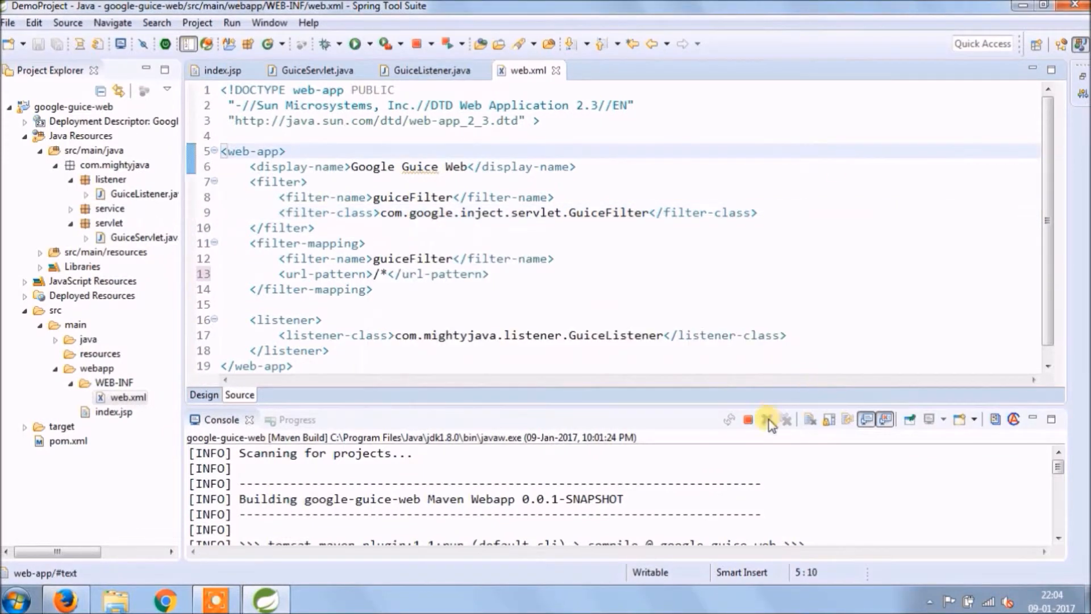
- Relaunch Tomcat, label the index.jsp link Guice Servlet, and follow it in Firefox
click(766, 418)
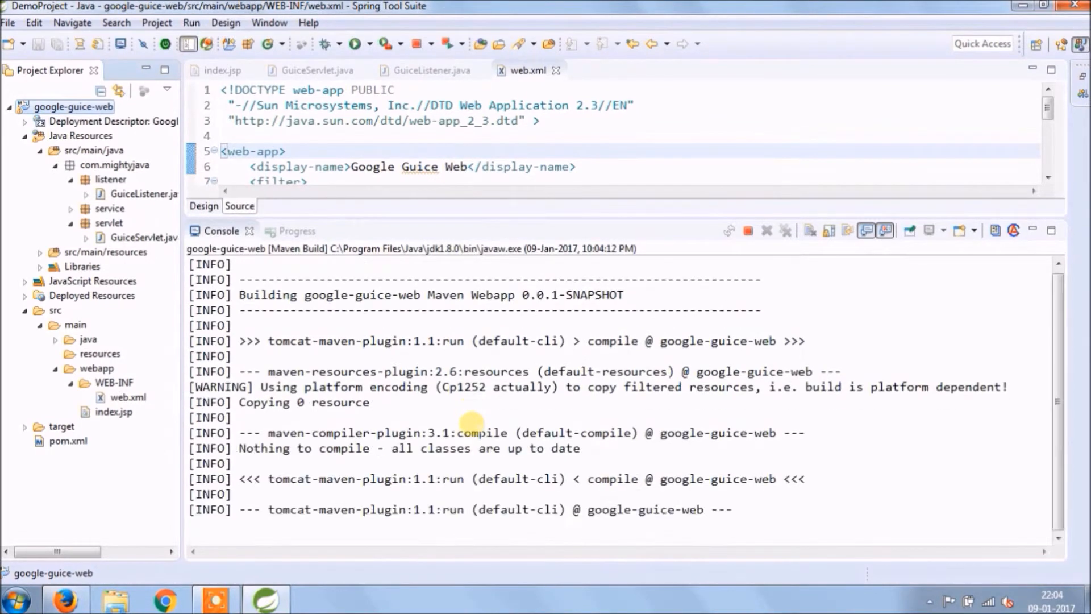
scroll(down, 3)
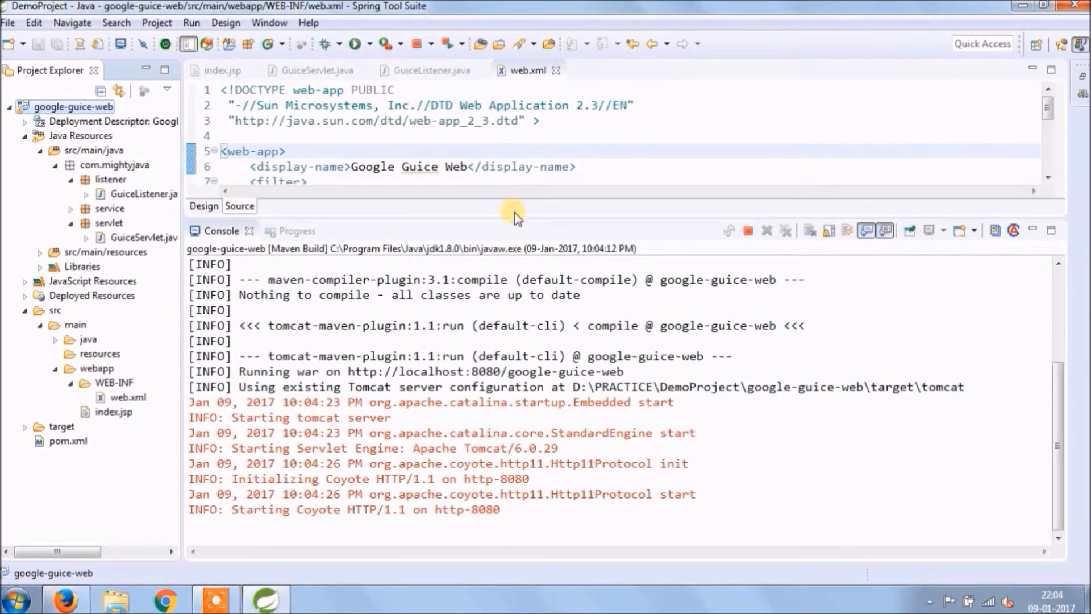
click(224, 71)
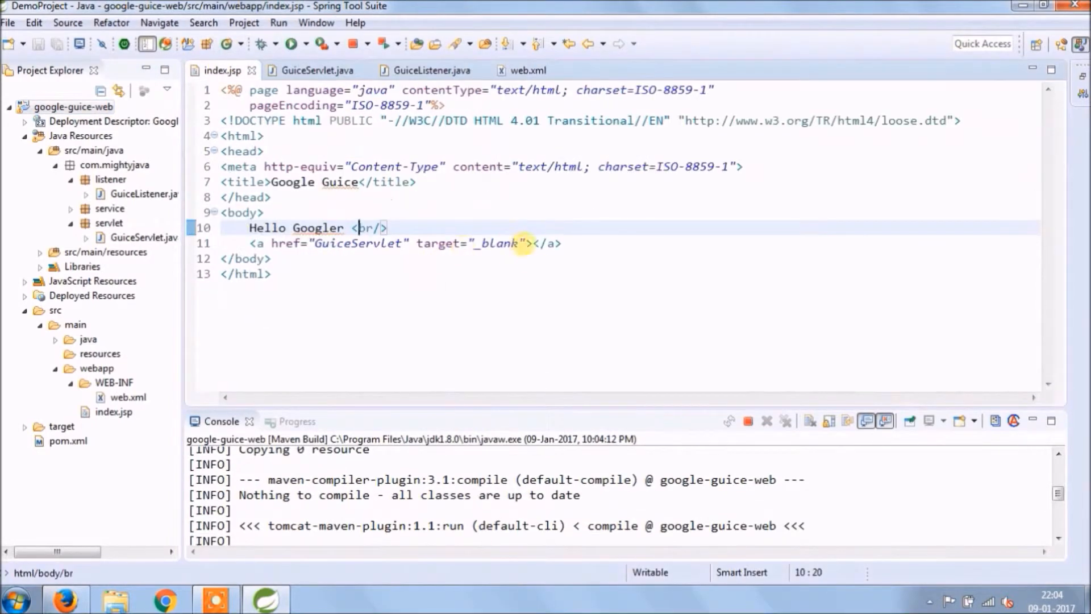
text(Guice Servlet)
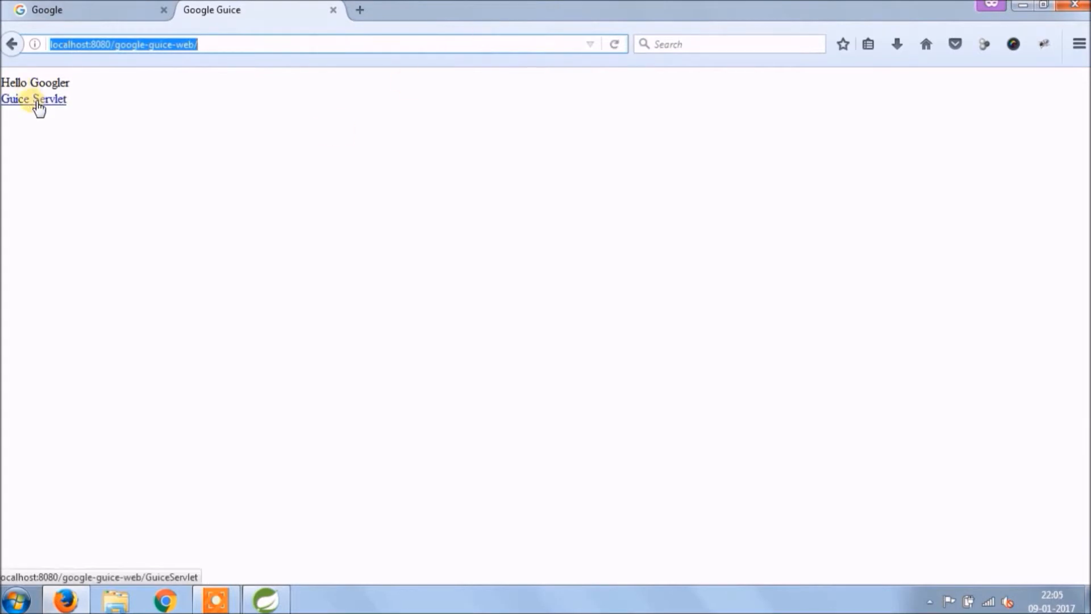
click(33, 100)
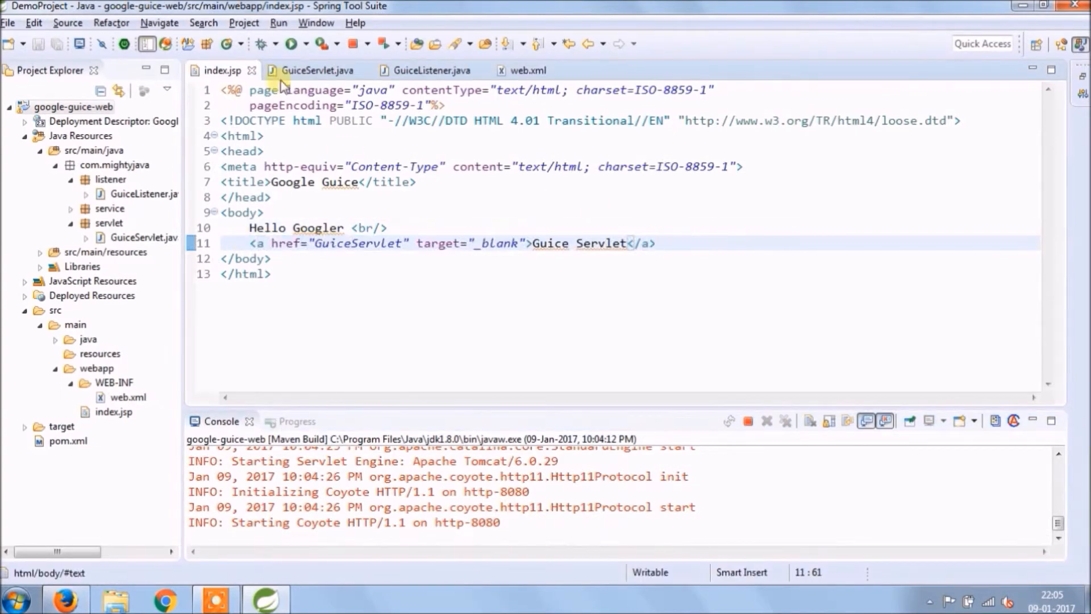
- Remap GuiceServlet to /guice in GuiceListener, set the index.jsp href to guice, and rebuild with Maven
click(433, 70)
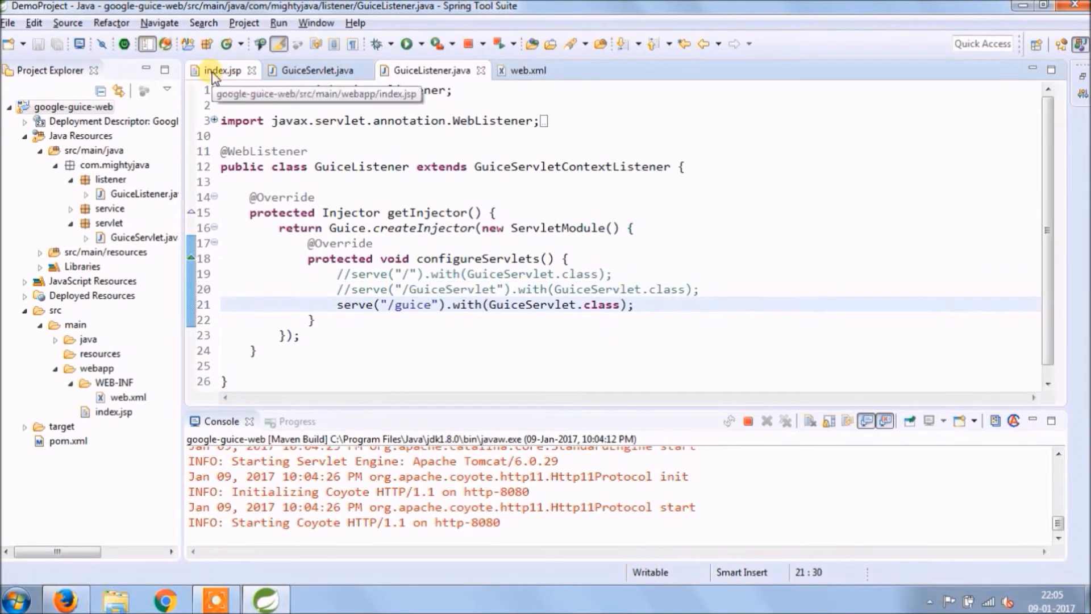
click(221, 70)
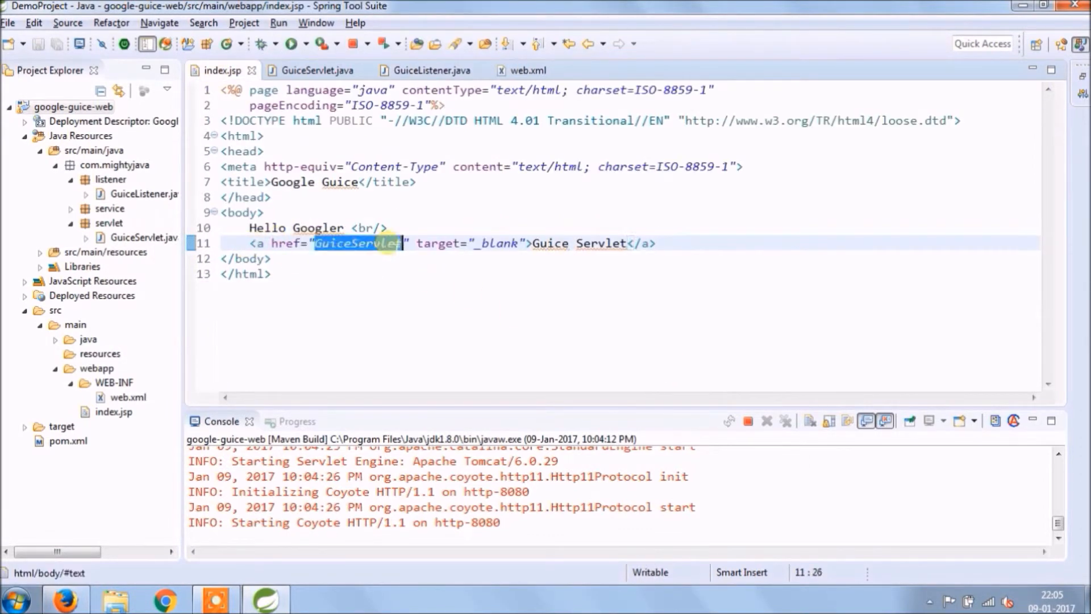
text(guice)
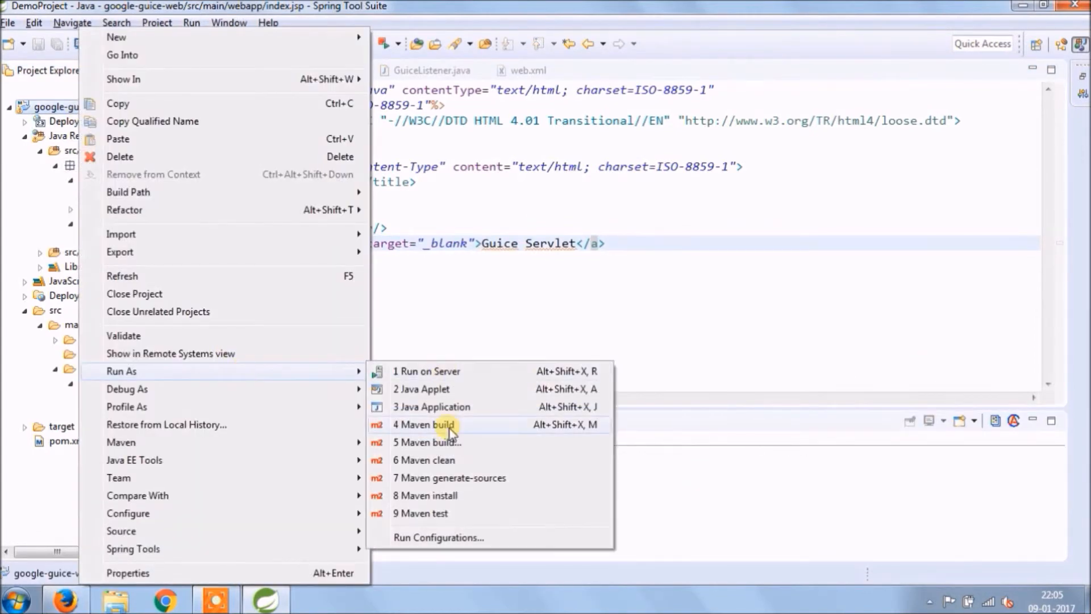
click(430, 426)
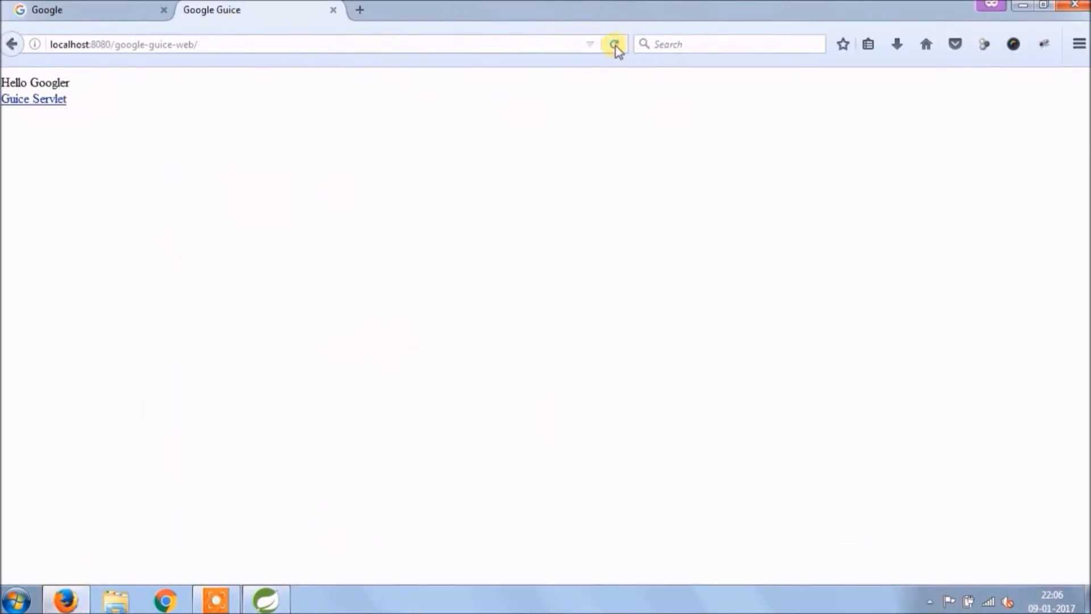
- Reload the app's page in Firefox and review the web.xml and GuiceListener setup
click(266, 600)
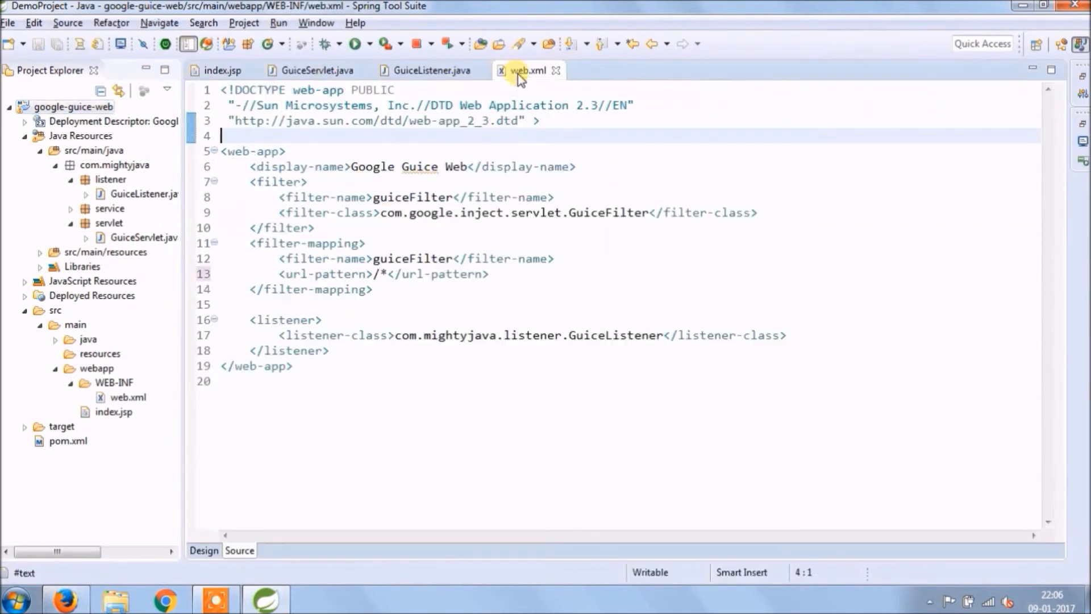
click(429, 70)
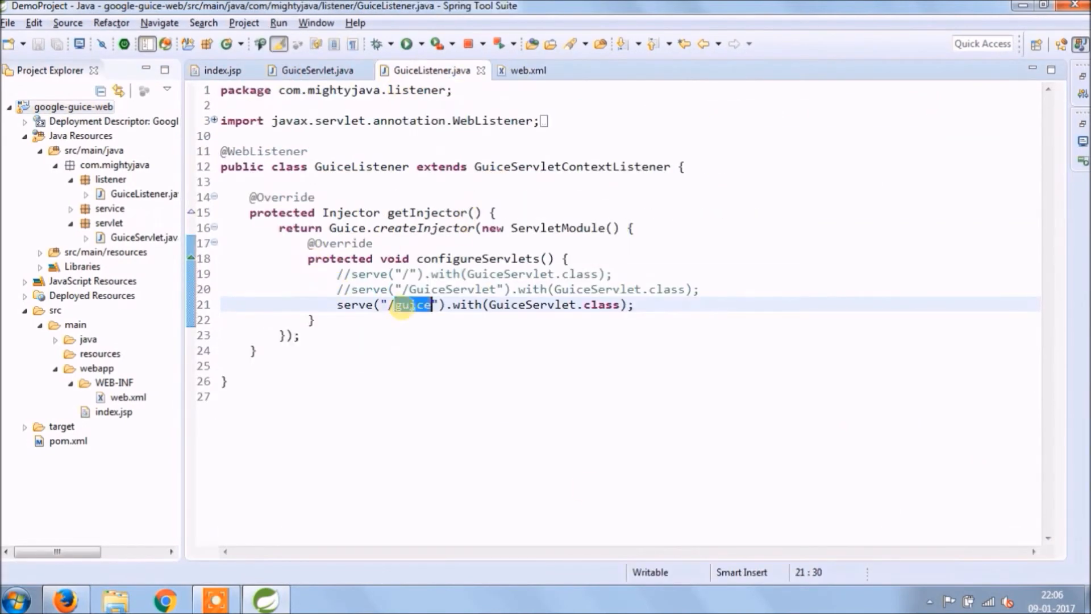
click(226, 70)
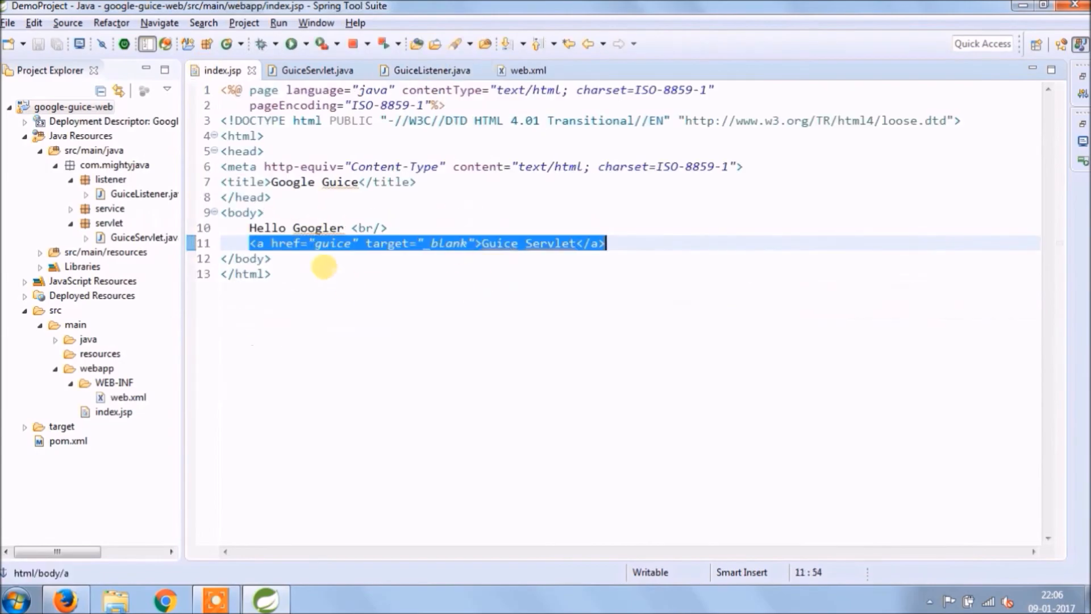